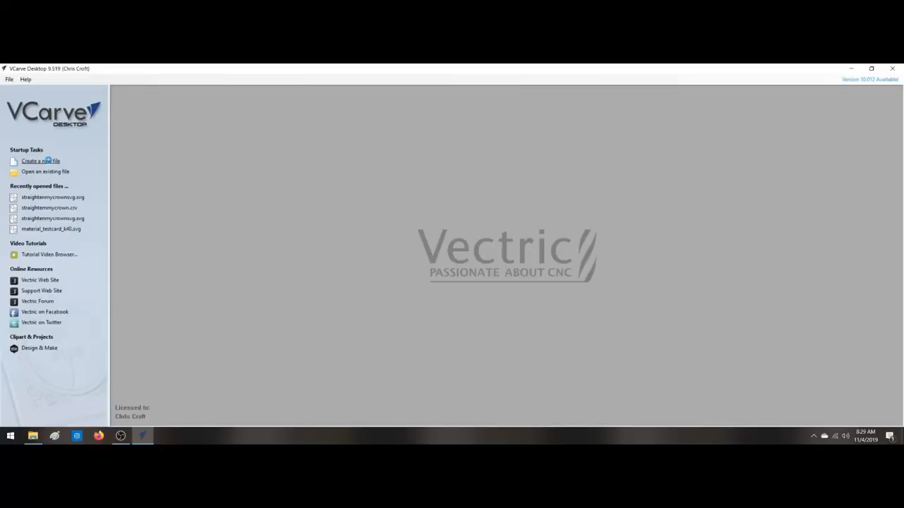
Start a new single-sided 6 x 6 inch job, 0.25 inches thick, very high resolution
{"action": "left_click", "coordinate": [41, 161]}
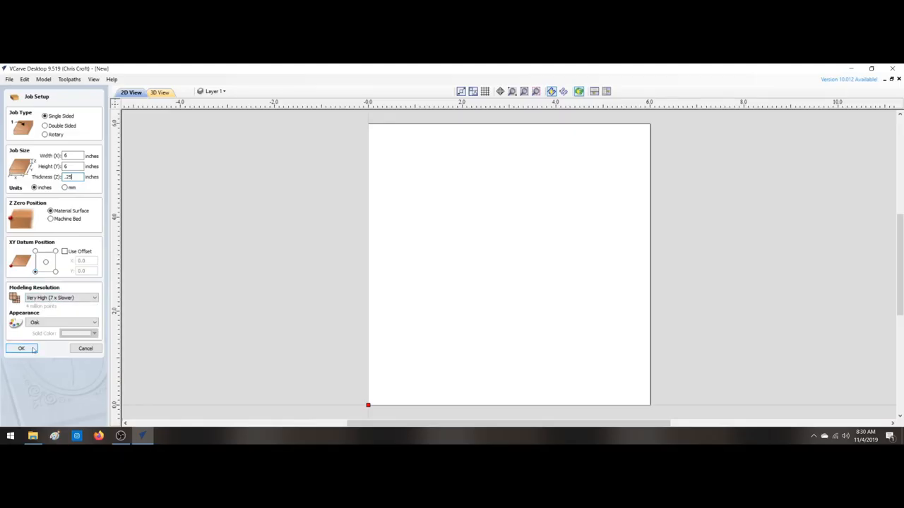
Confirm the 6 x 6 inch job setup to create the blank board
{"action": "left_click", "coordinate": [21, 348]}
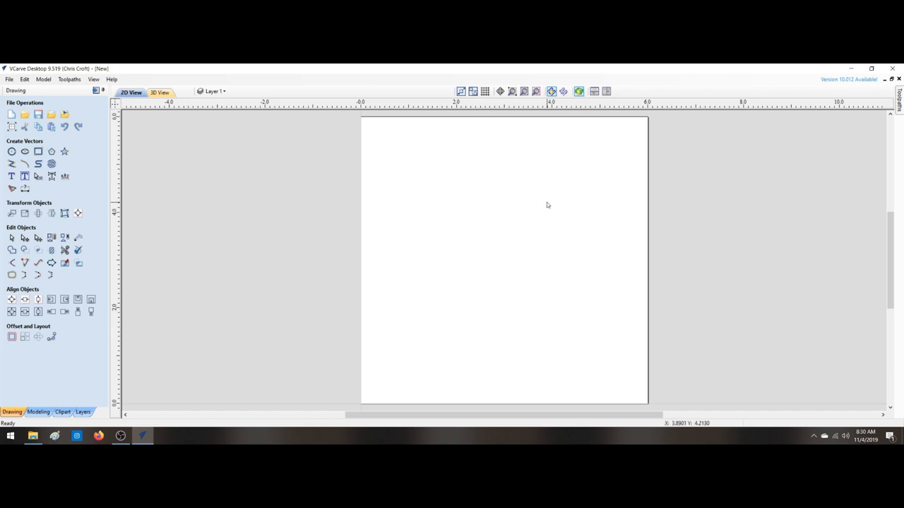
{"action": "mouse_move", "coordinate": [627, 124]}
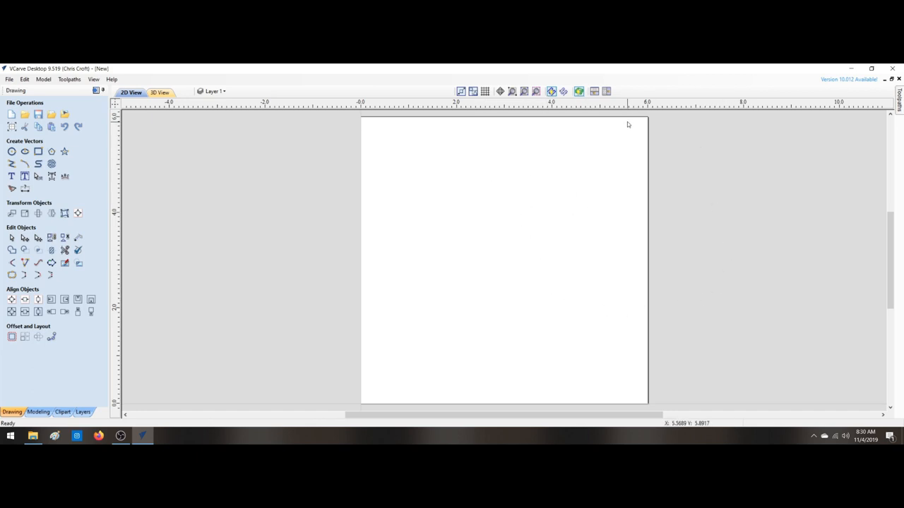
{"action": "mouse_move", "coordinate": [602, 159]}
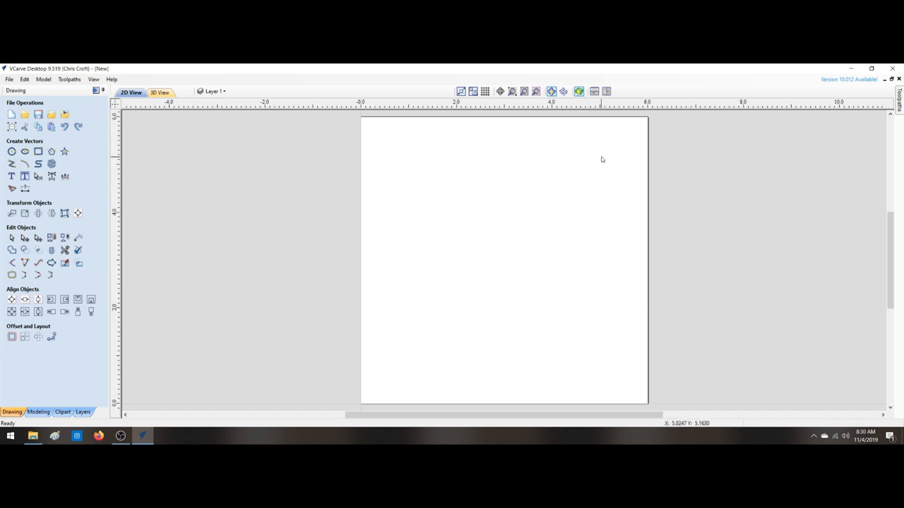
{"action": "mouse_move", "coordinate": [595, 171]}
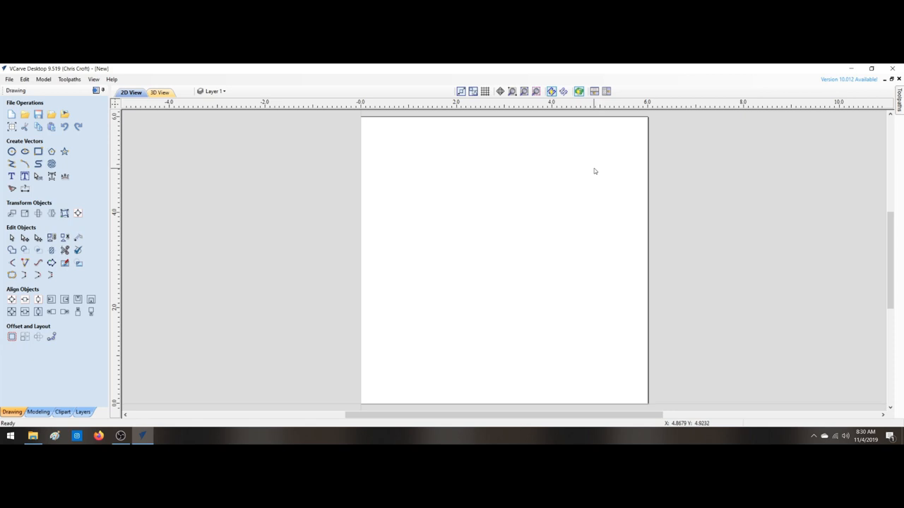
{"action": "mouse_move", "coordinate": [603, 179]}
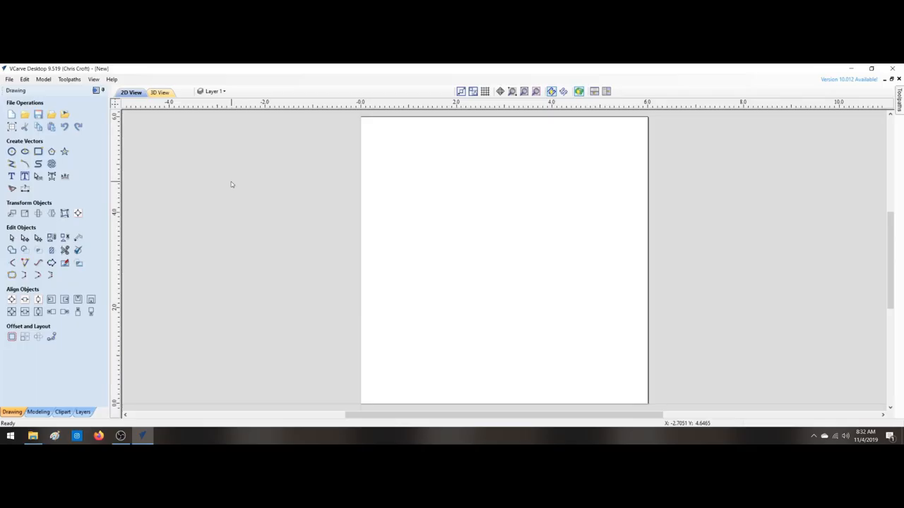
{"action": "mouse_move", "coordinate": [56, 110]}
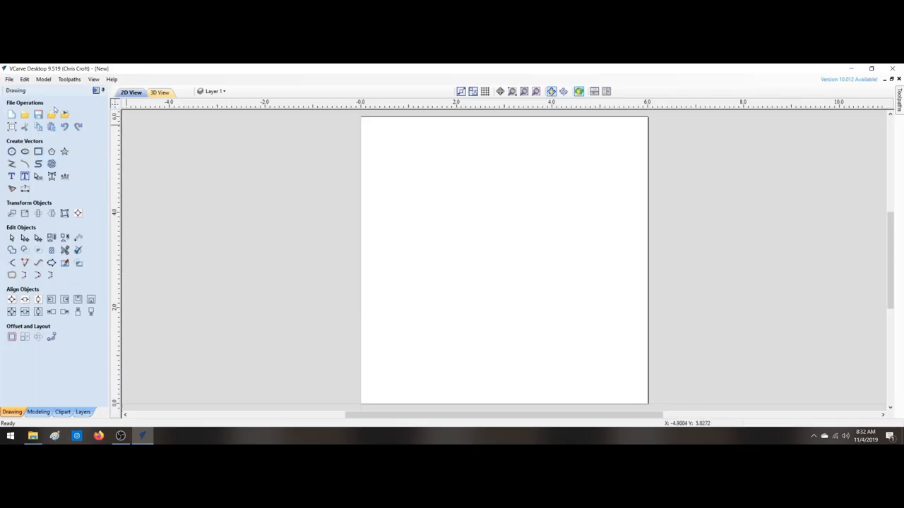
{"action": "mouse_move", "coordinate": [64, 114]}
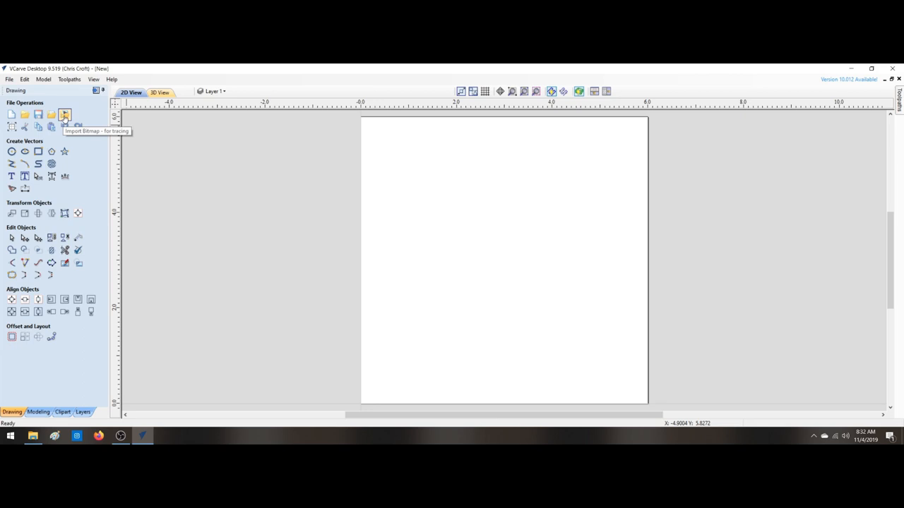
Import the monogram design image from the Desktop as a bitmap for tracing
{"action": "left_click", "coordinate": [64, 114]}
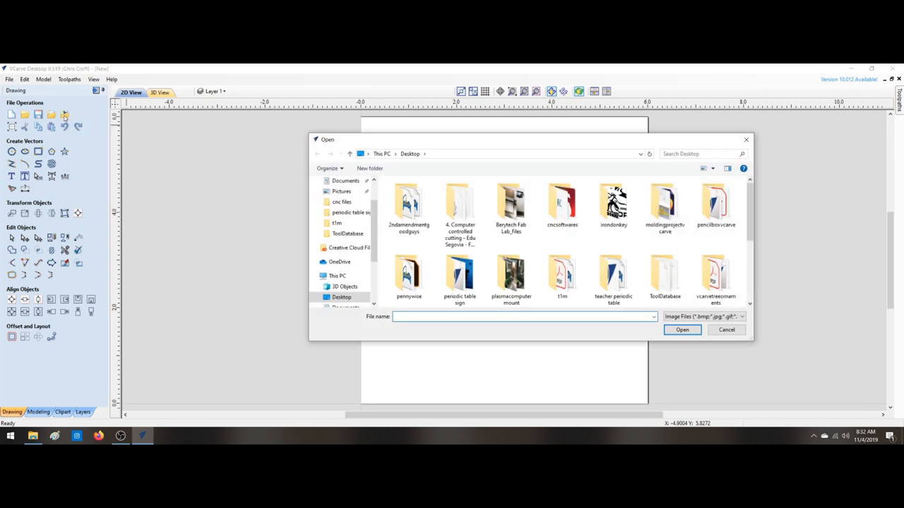
{"action": "left_click", "coordinate": [561, 272]}
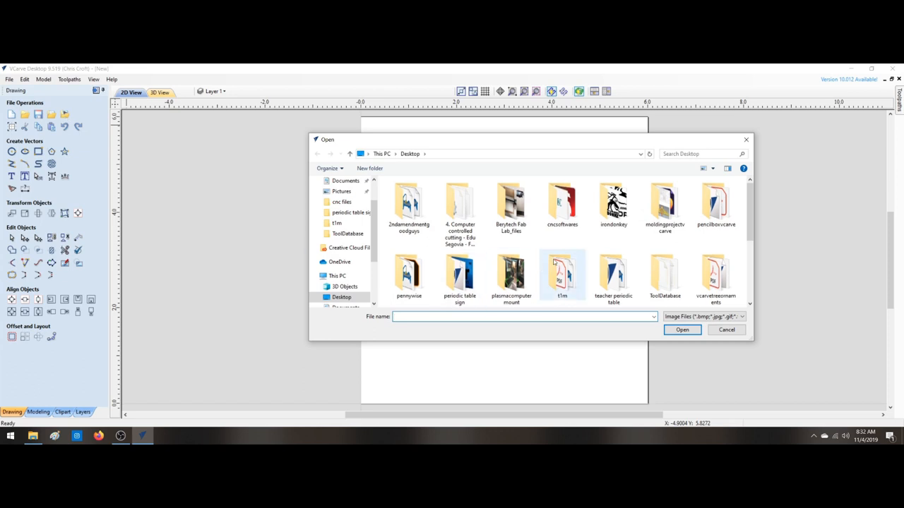
{"action": "scroll", "scroll_direction": "down", "scroll_amount": 3}
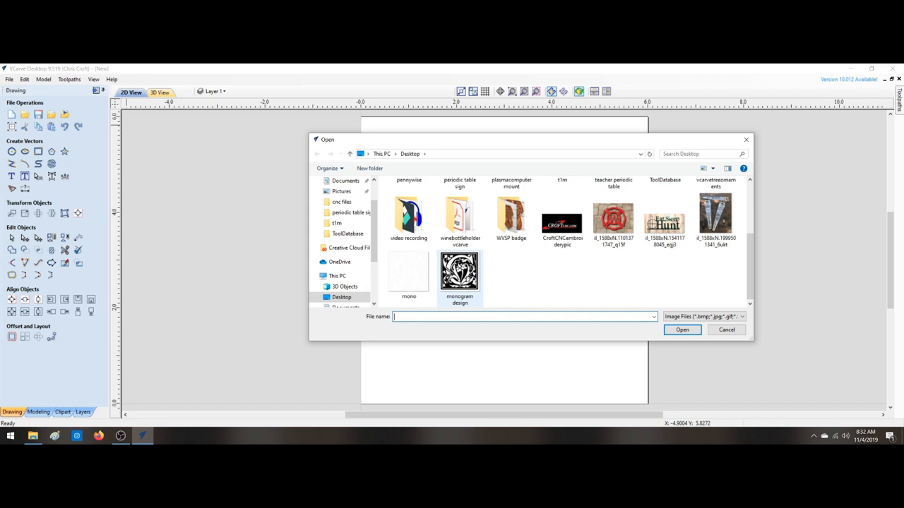
{"action": "mouse_move", "coordinate": [460, 270]}
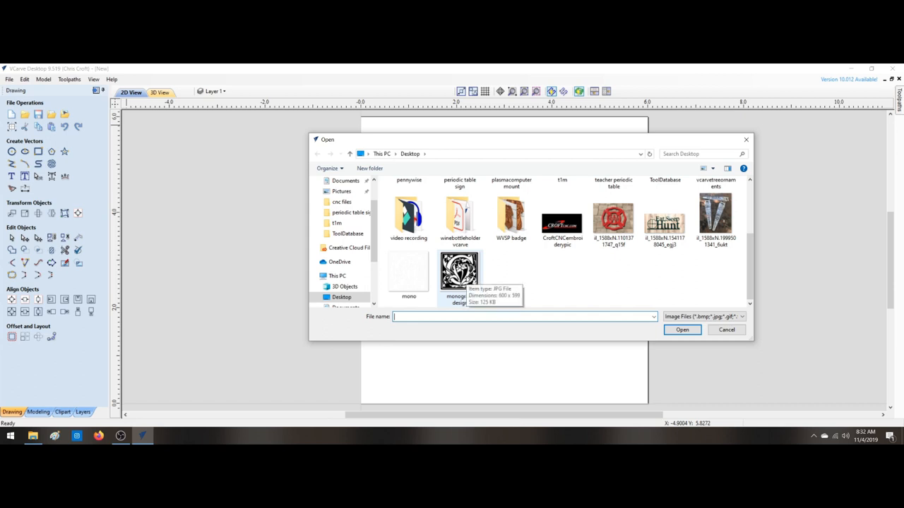
{"action": "left_click", "coordinate": [681, 330]}
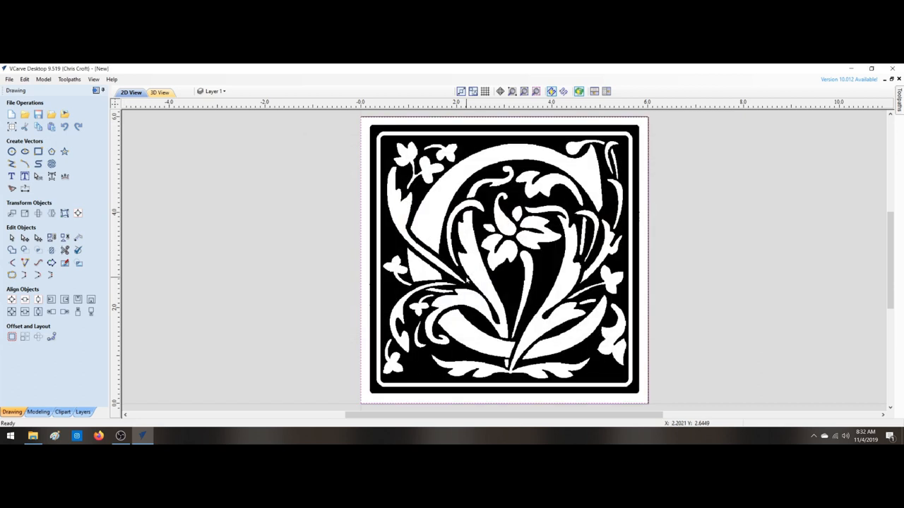
{"action": "mouse_move", "coordinate": [401, 205]}
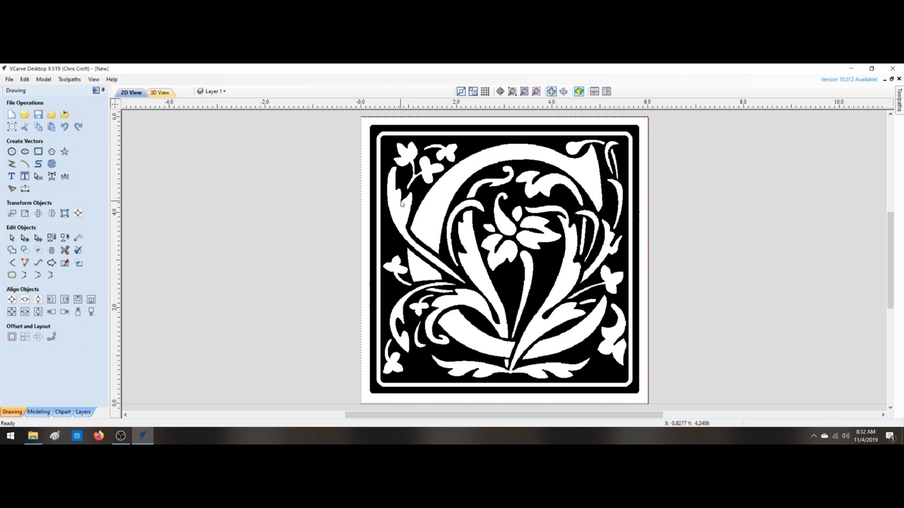
{"action": "mouse_move", "coordinate": [411, 220]}
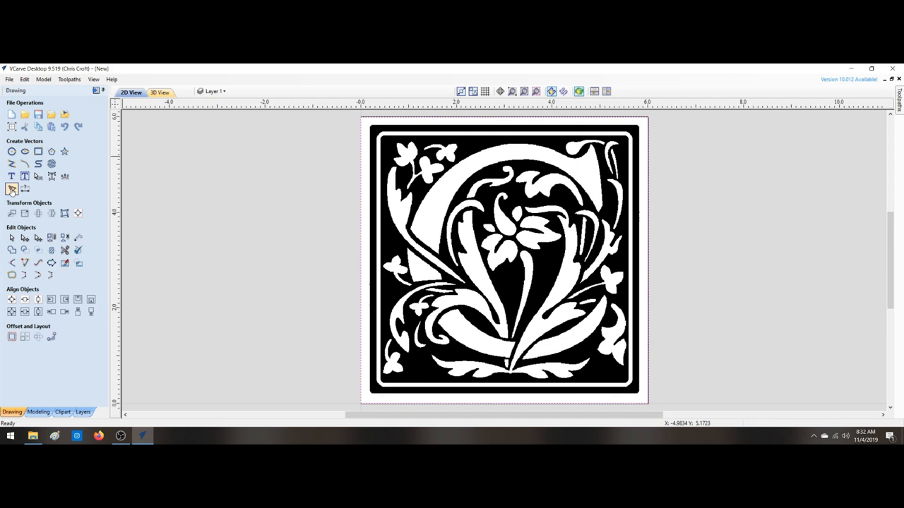
Trace the monogram bitmap in Black/White with Group vectors unticked, and apply
{"action": "left_click", "coordinate": [11, 189]}
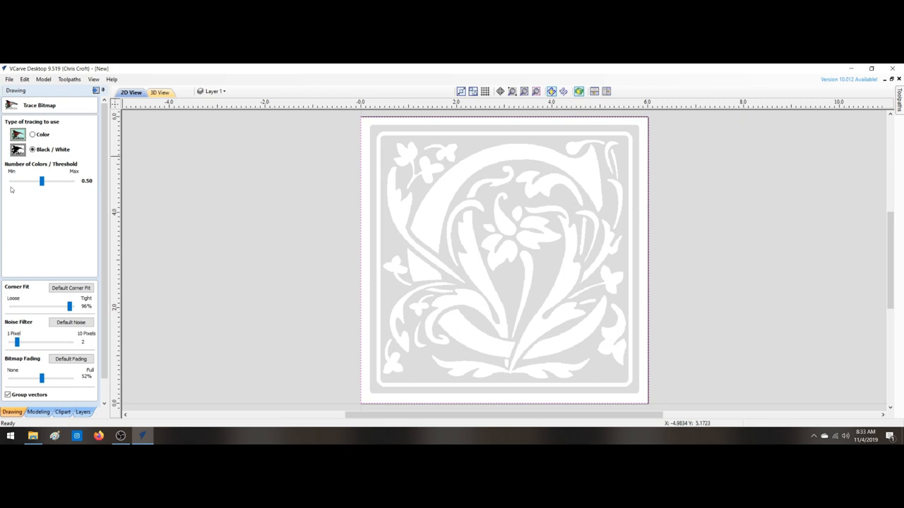
{"action": "mouse_move", "coordinate": [36, 168]}
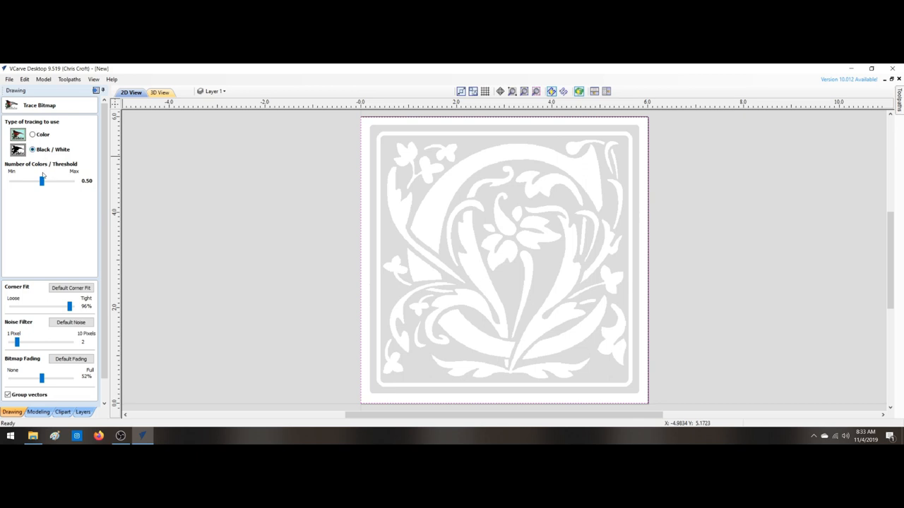
{"action": "mouse_move", "coordinate": [51, 200]}
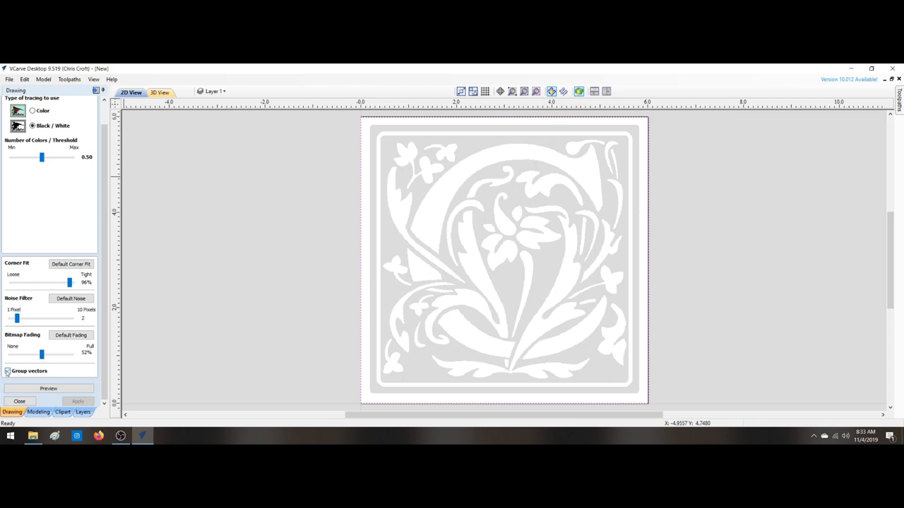
{"action": "left_click", "coordinate": [48, 388]}
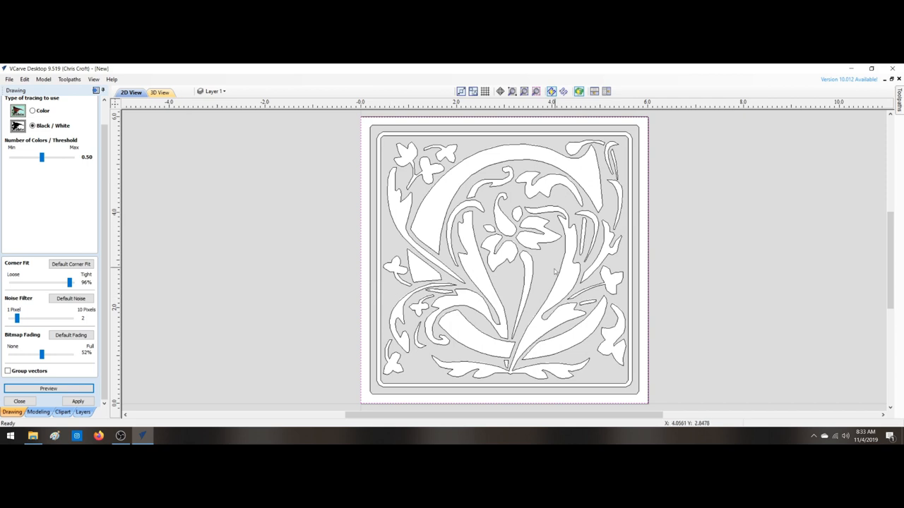
{"action": "mouse_move", "coordinate": [69, 383]}
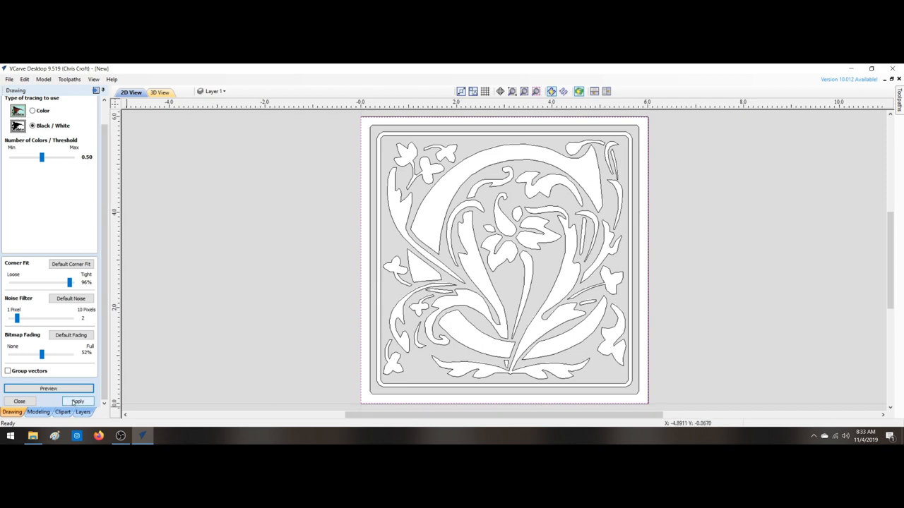
{"action": "left_click", "coordinate": [78, 401]}
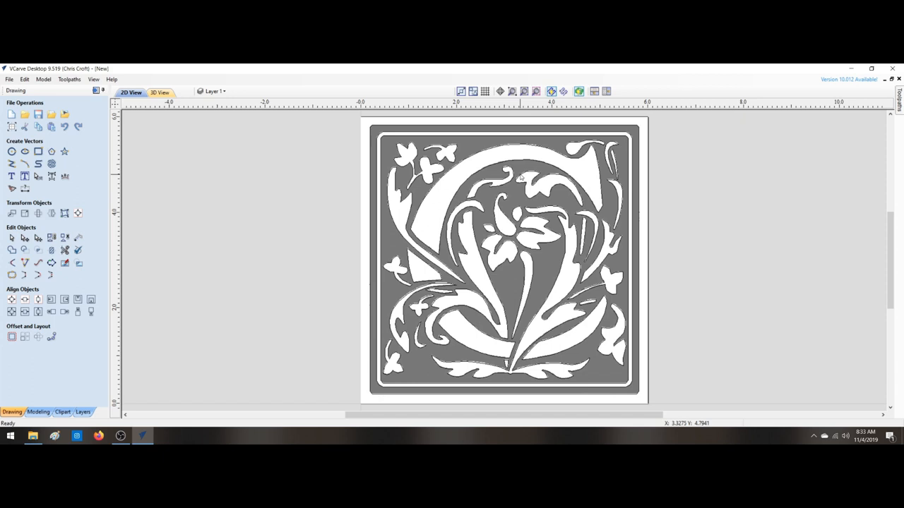
Select and delete the imported monogram bitmap, keeping the traced vectors
{"action": "left_click", "coordinate": [505, 258]}
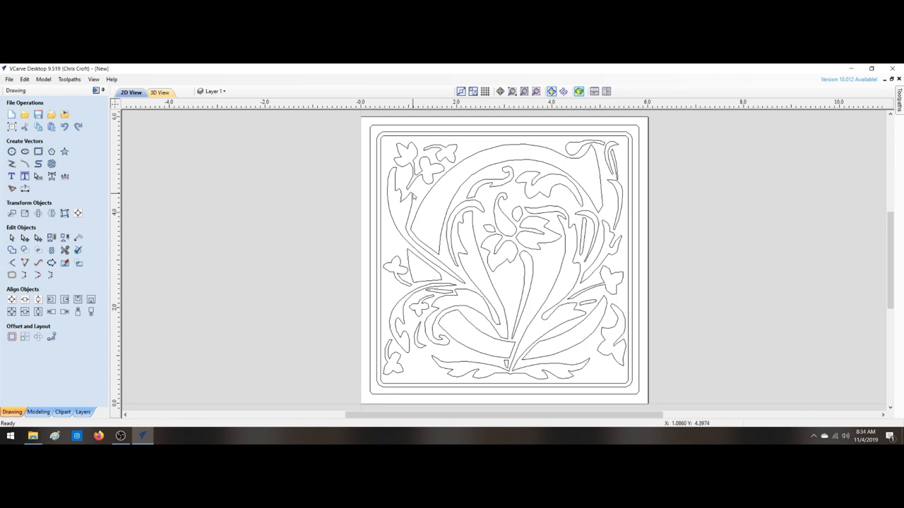
{"action": "mouse_move", "coordinate": [417, 199]}
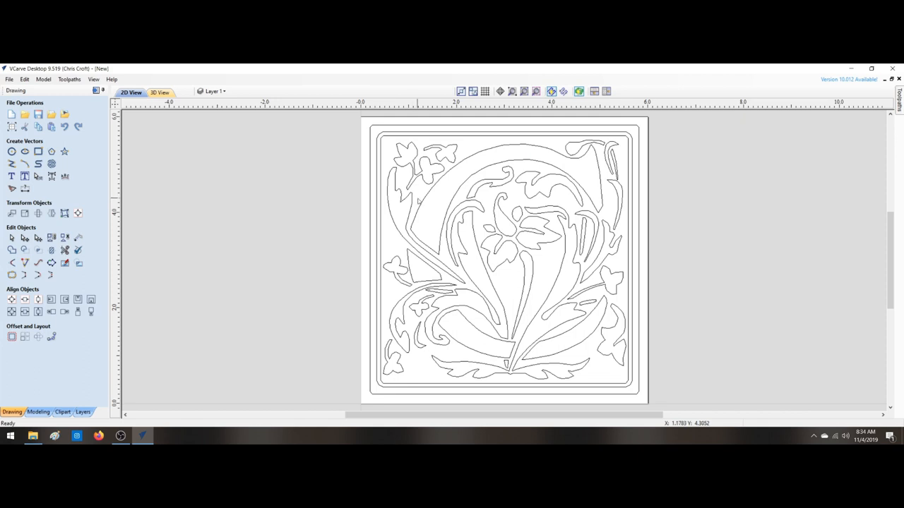
{"action": "mouse_move", "coordinate": [96, 91]}
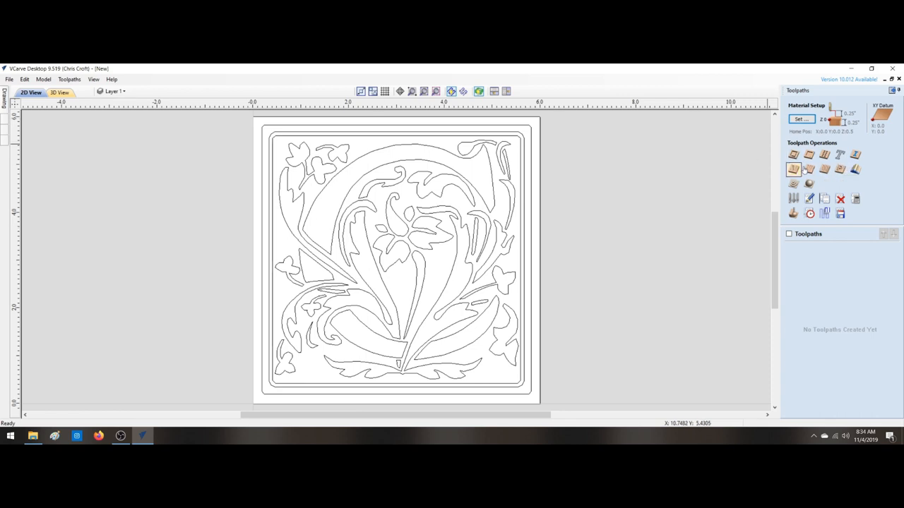
{"action": "mouse_move", "coordinate": [840, 156]}
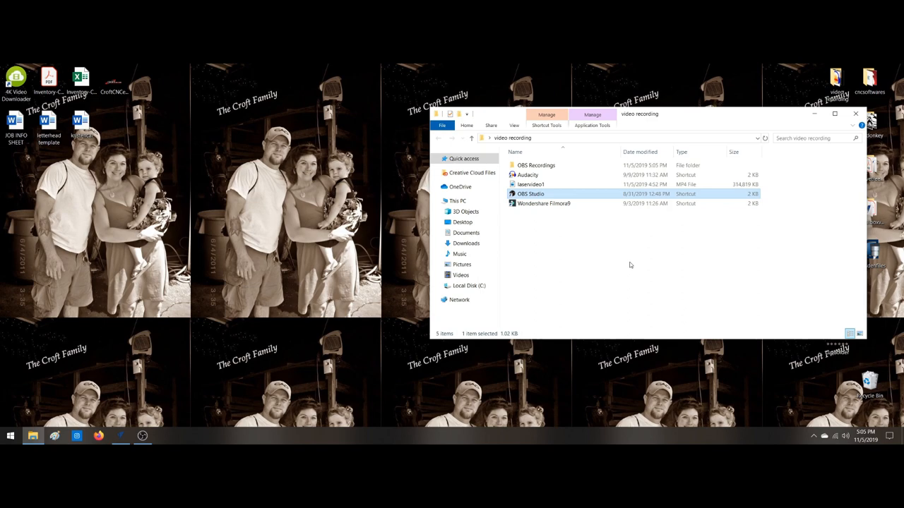
{"action": "mouse_move", "coordinate": [131, 411]}
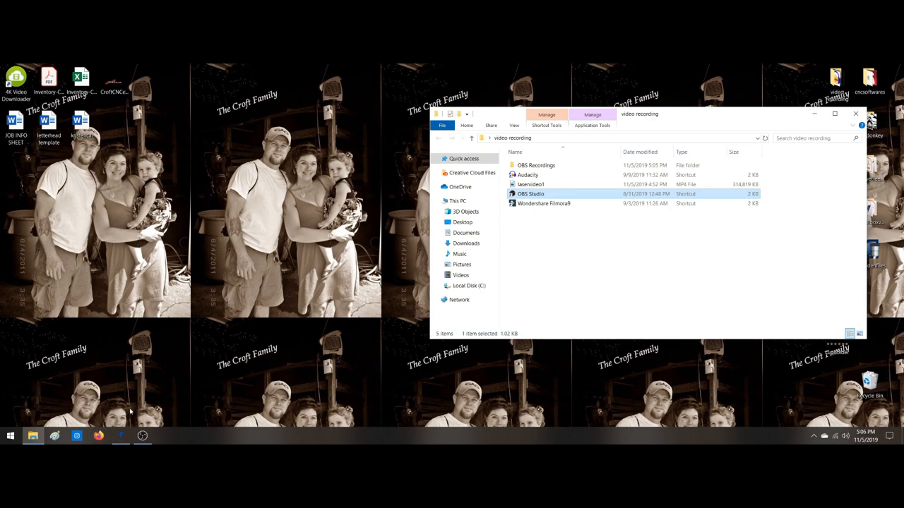
Switch from File Explorer back to VCarve Desktop via the taskbar icon
{"action": "left_click", "coordinate": [120, 435]}
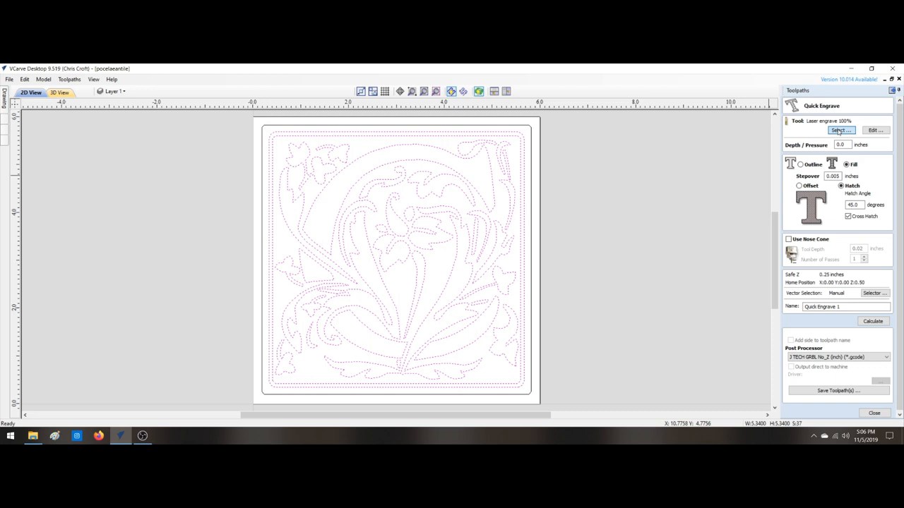
Calculate the Quick Engrave 1 cross-hatch toolpath using the Laser engrave 100% tool
{"action": "left_click", "coordinate": [840, 130]}
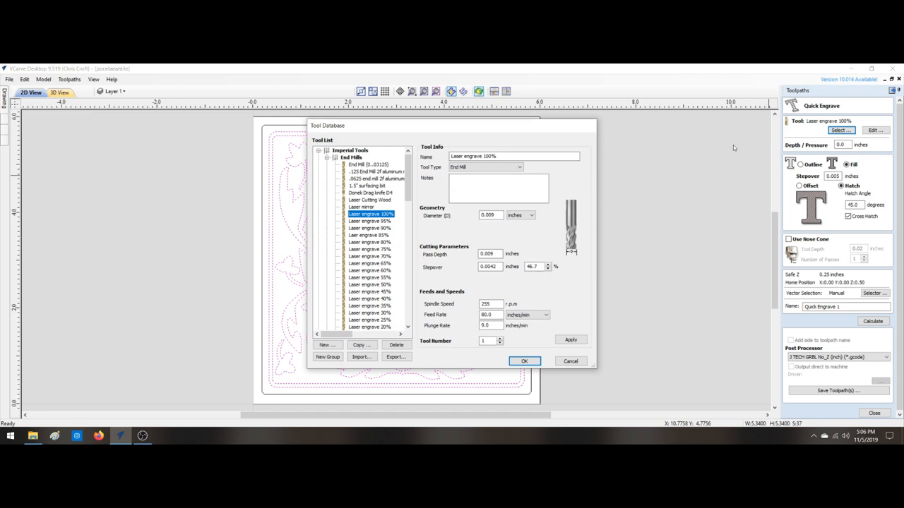
{"action": "mouse_move", "coordinate": [358, 216]}
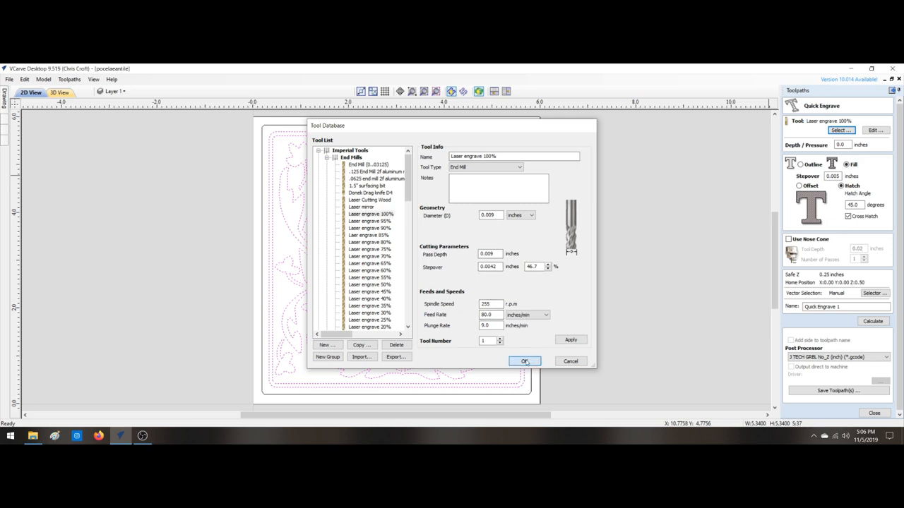
{"action": "left_click", "coordinate": [524, 361]}
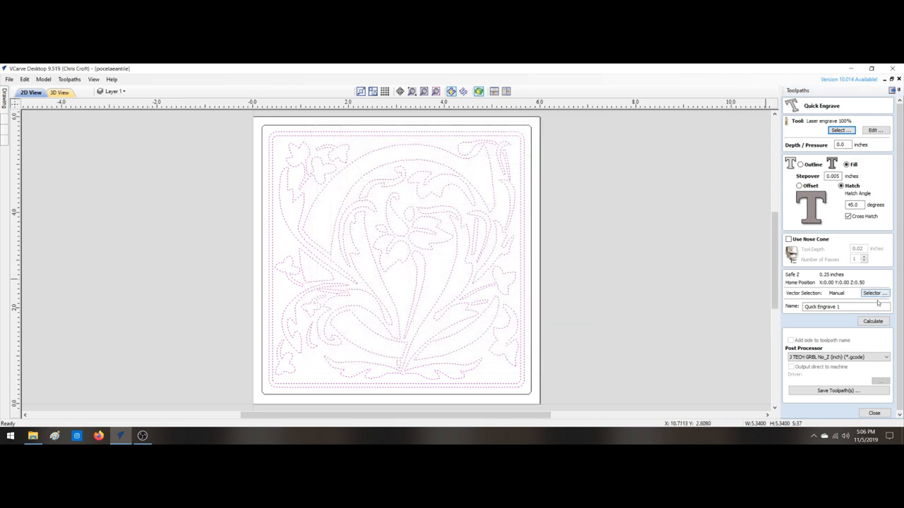
{"action": "left_click", "coordinate": [873, 321]}
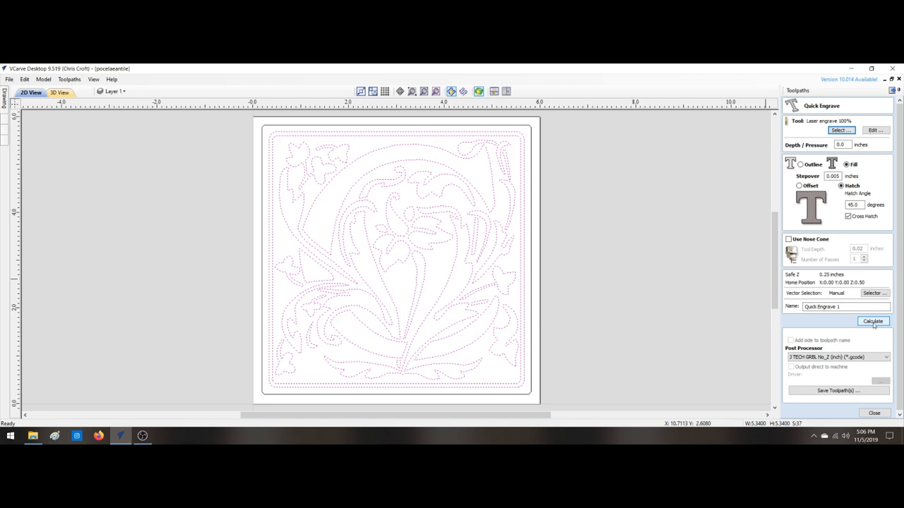
{"action": "left_click", "coordinate": [873, 322]}
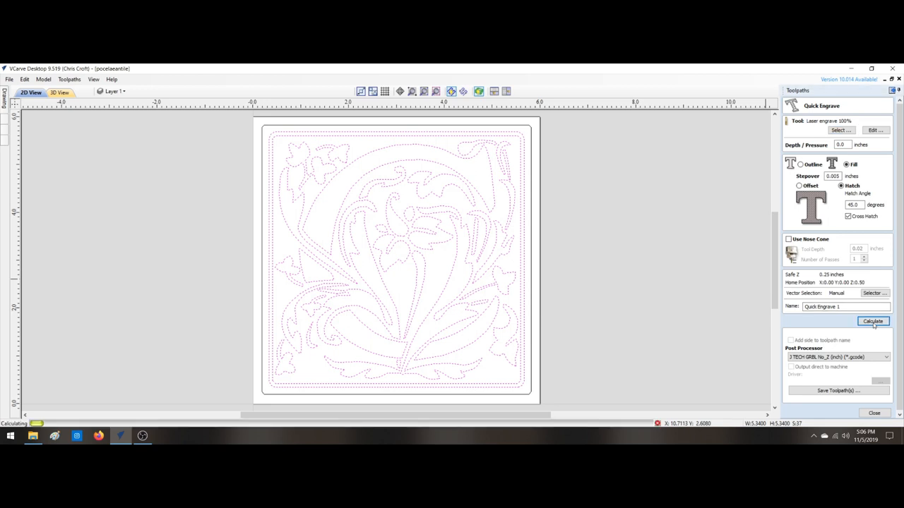
{"action": "left_click", "coordinate": [872, 321]}
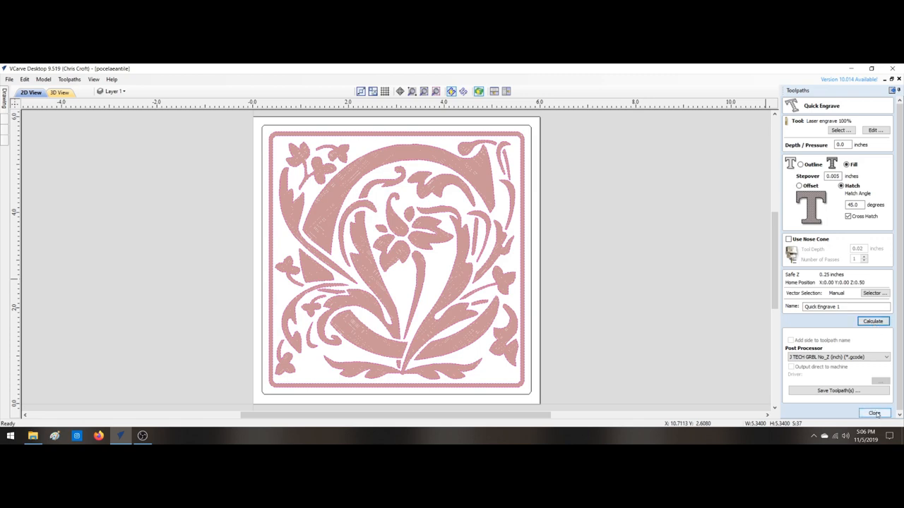
{"action": "left_click", "coordinate": [874, 413]}
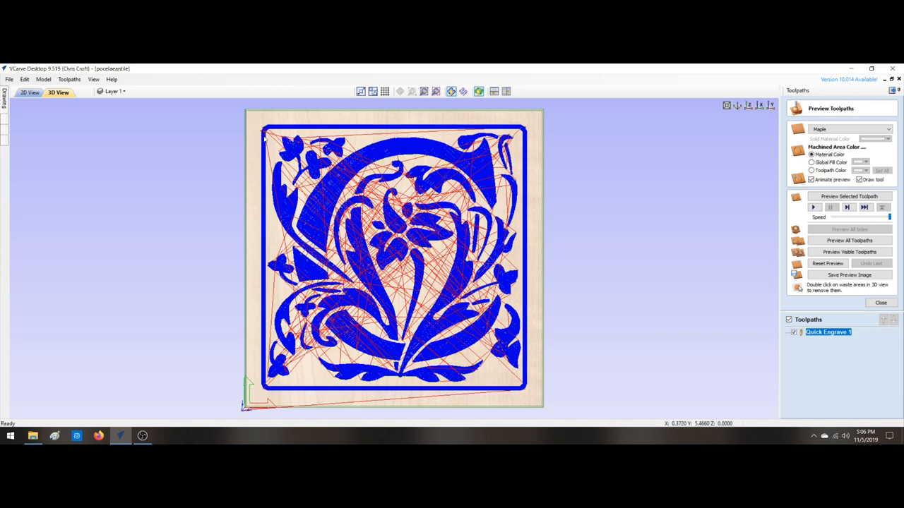
{"action": "mouse_move", "coordinate": [532, 312]}
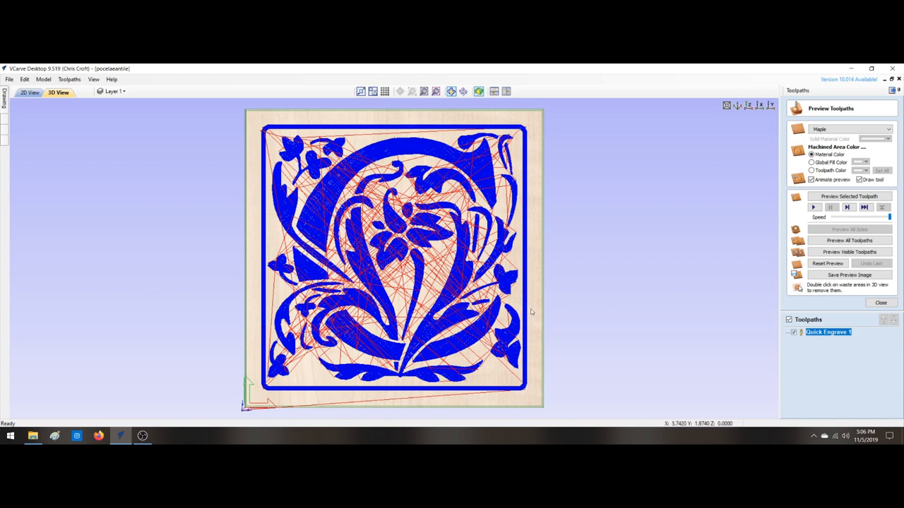
{"action": "mouse_move", "coordinate": [414, 117]}
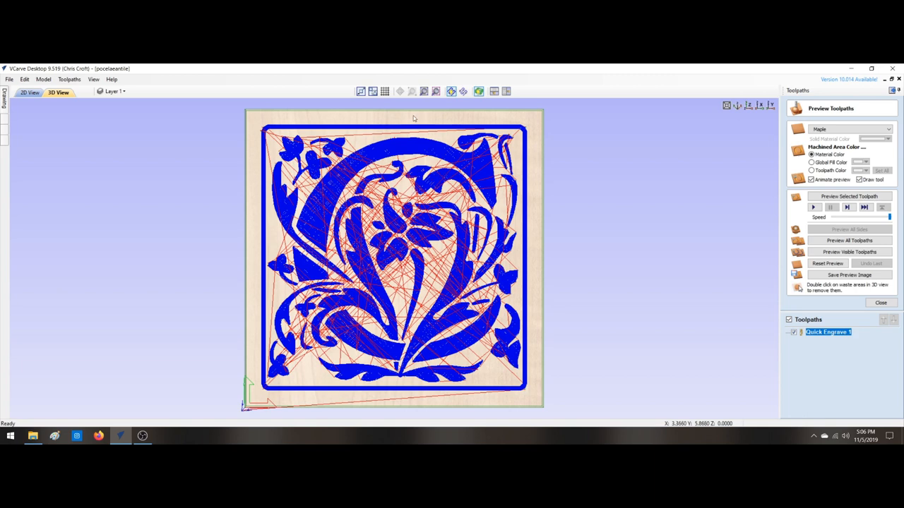
{"action": "mouse_move", "coordinate": [539, 130]}
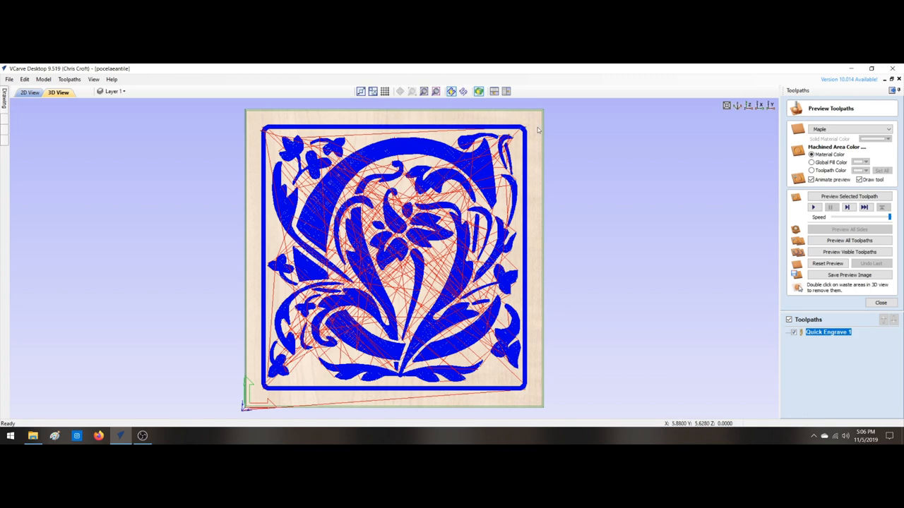
{"action": "mouse_move", "coordinate": [538, 200]}
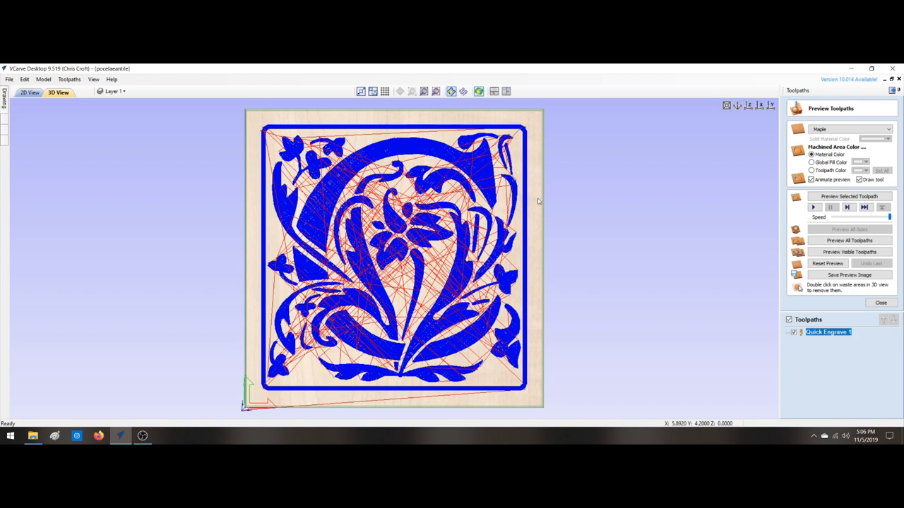
Close the 3D toolpath preview of the monogram engraving on maple
{"action": "left_click", "coordinate": [880, 302]}
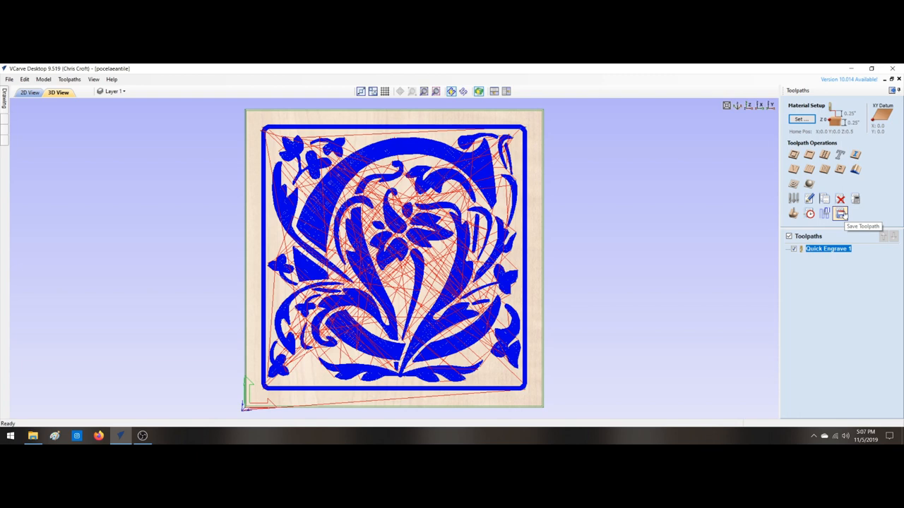
Save Quick Engrave 1 as G-code into the porcealintileproject folder
{"action": "left_click", "coordinate": [840, 213]}
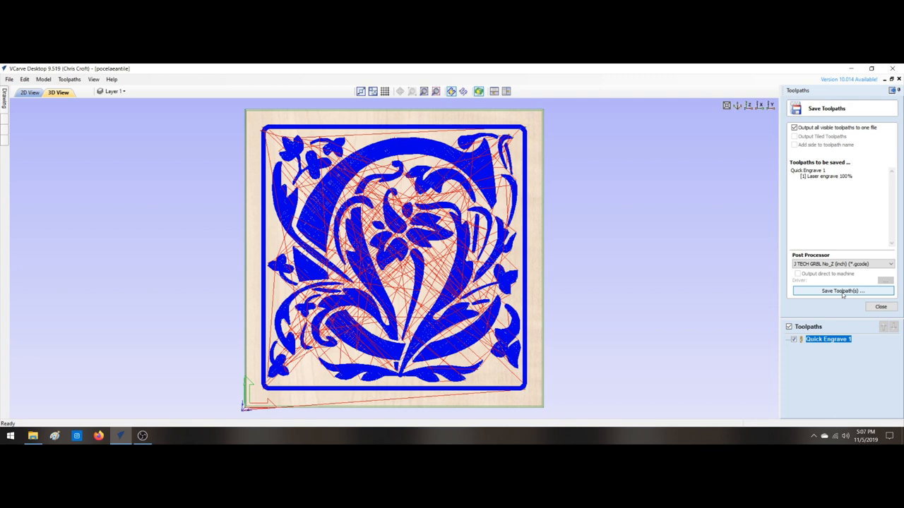
{"action": "left_click", "coordinate": [842, 291]}
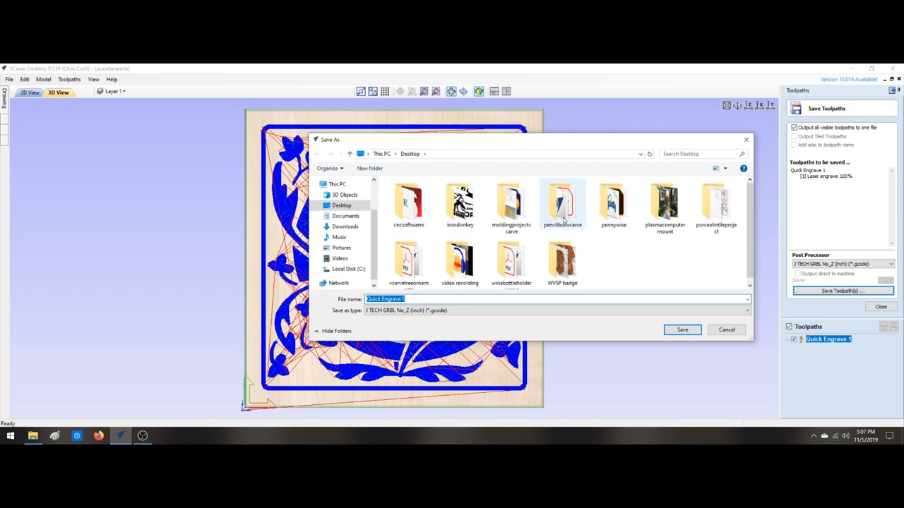
{"action": "double_click", "coordinate": [716, 204]}
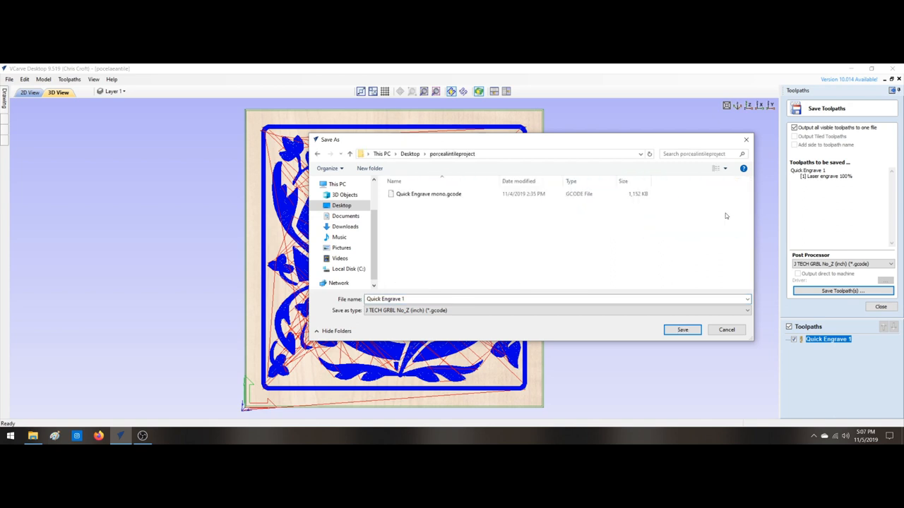
{"action": "mouse_move", "coordinate": [426, 212]}
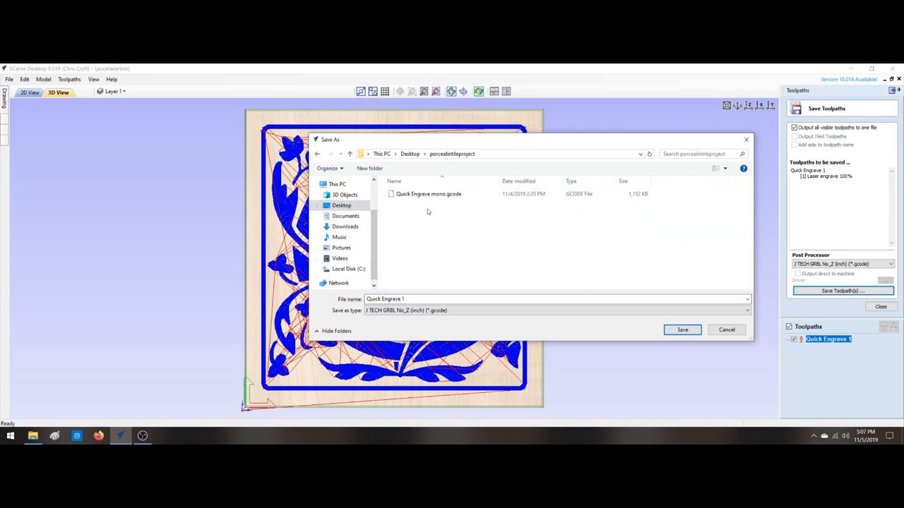
{"action": "left_click", "coordinate": [429, 193]}
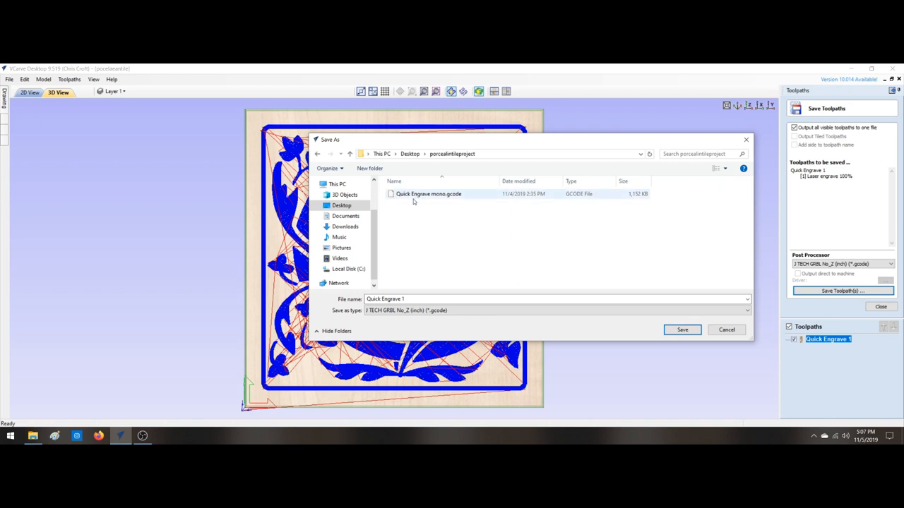
{"action": "mouse_move", "coordinate": [423, 197]}
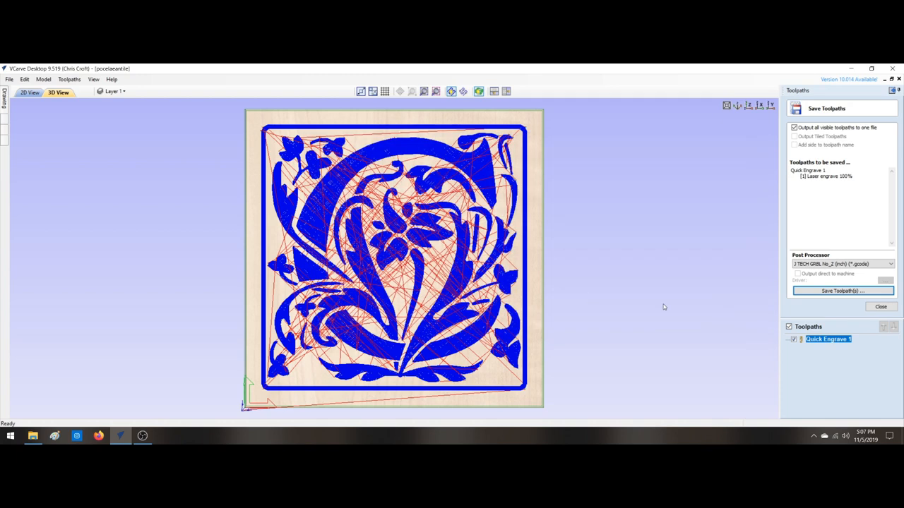
{"action": "left_click", "coordinate": [881, 306]}
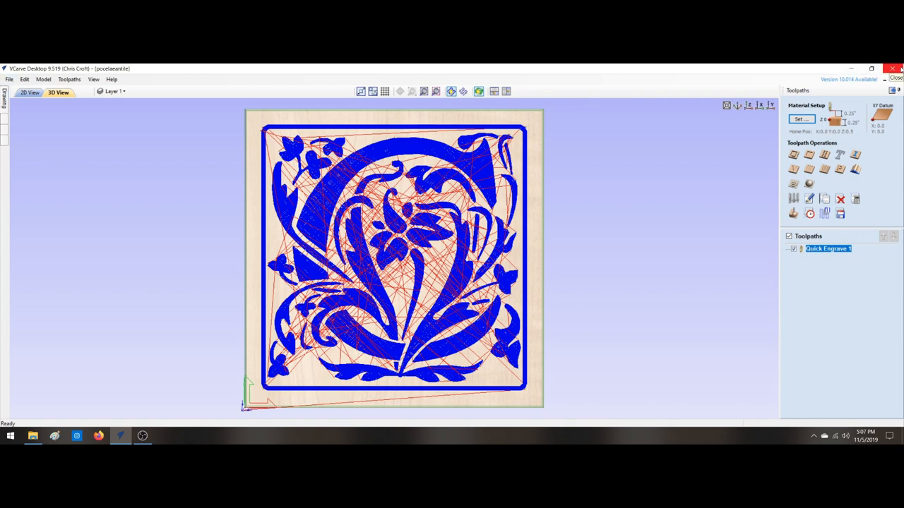
Close VCarve, open USB Drive (G:), and drag Explorer left to reveal desktop icons
{"action": "left_click", "coordinate": [895, 77]}
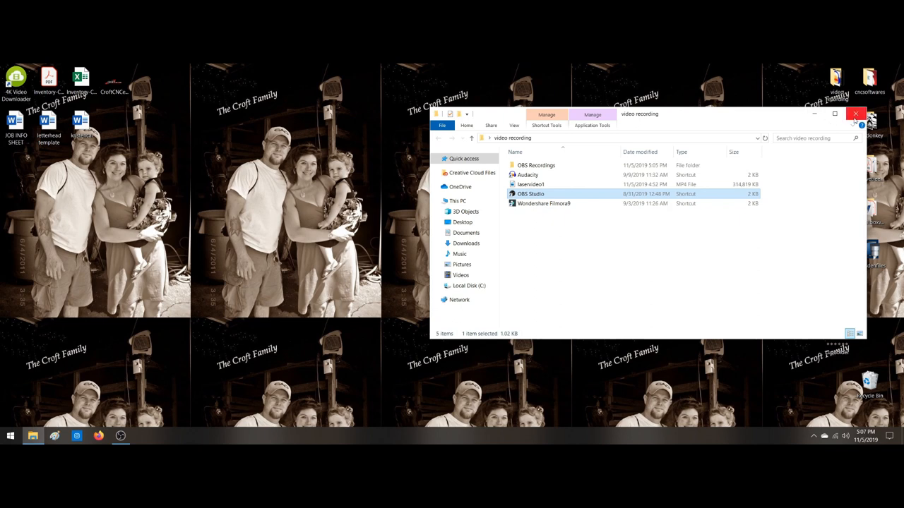
{"action": "left_click", "coordinate": [856, 113]}
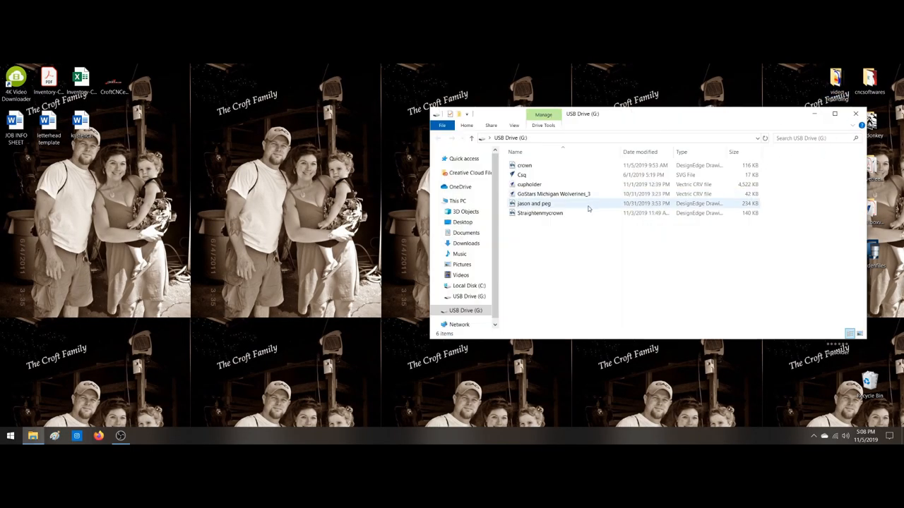
{"action": "left_click_drag", "start_coordinate": [642, 114], "coordinate": [535, 114]}
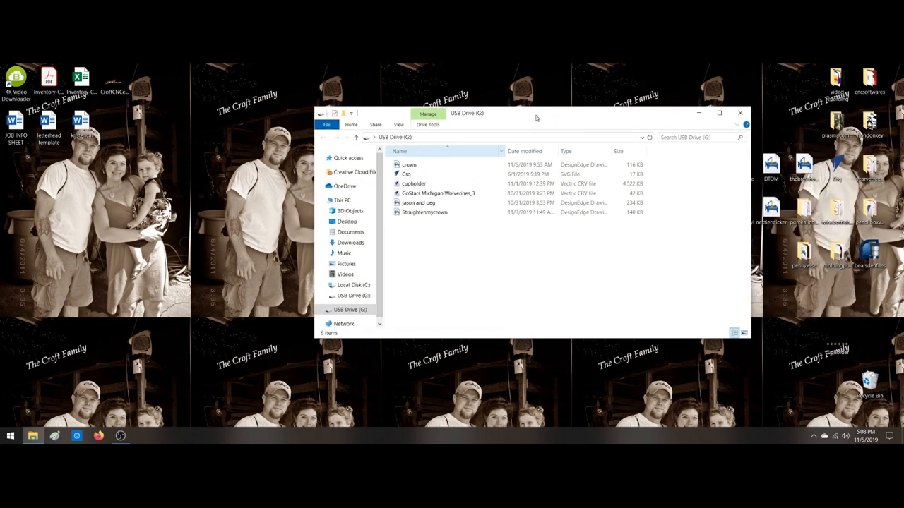
{"action": "left_click_drag", "start_coordinate": [535, 113], "coordinate": [423, 104]}
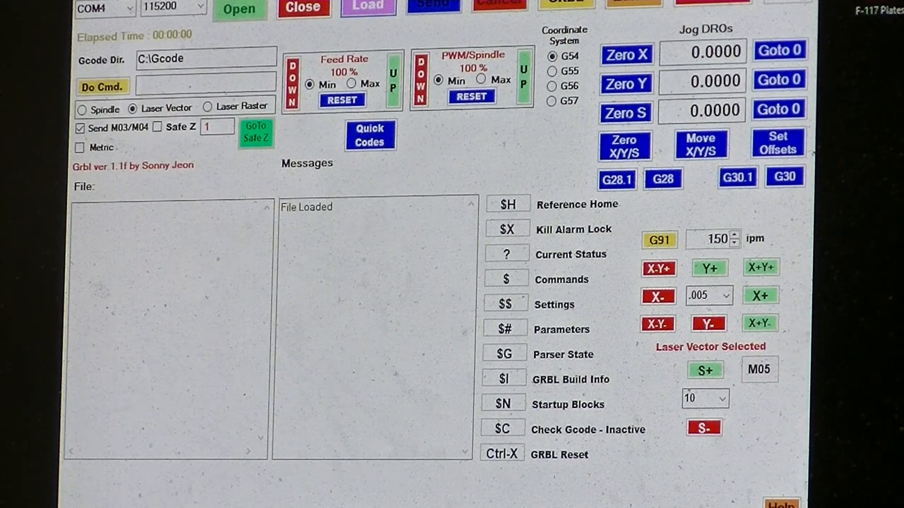
Load Quick Engrave 1.gcode from the Desktop into PicSender
{"action": "left_click", "coordinate": [367, 6]}
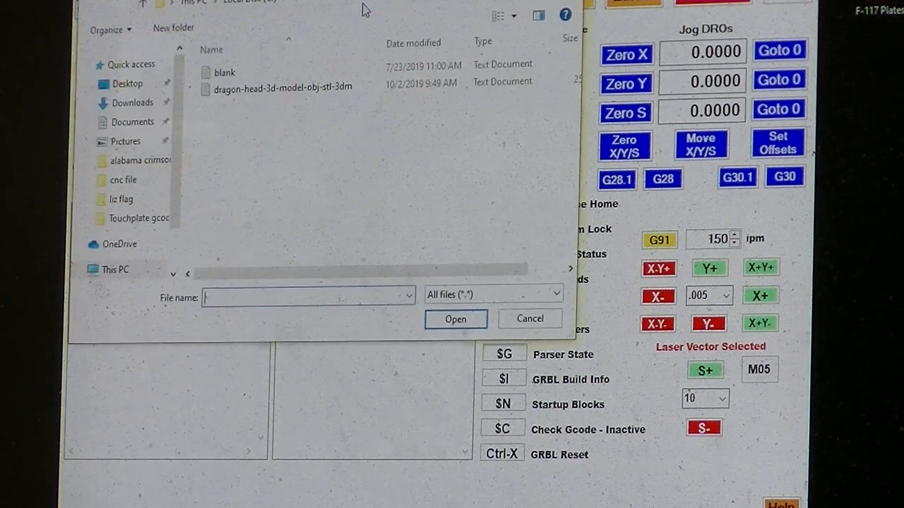
{"action": "left_click", "coordinate": [128, 83]}
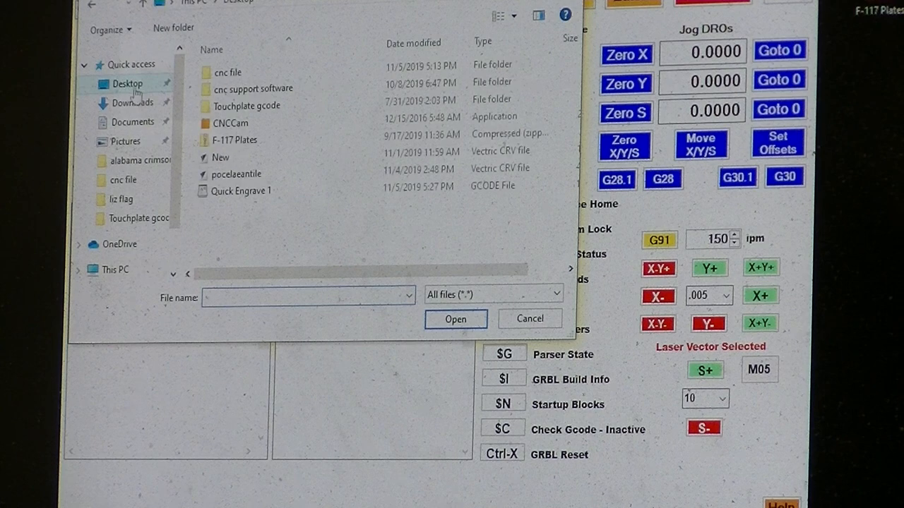
{"action": "left_click", "coordinate": [455, 319]}
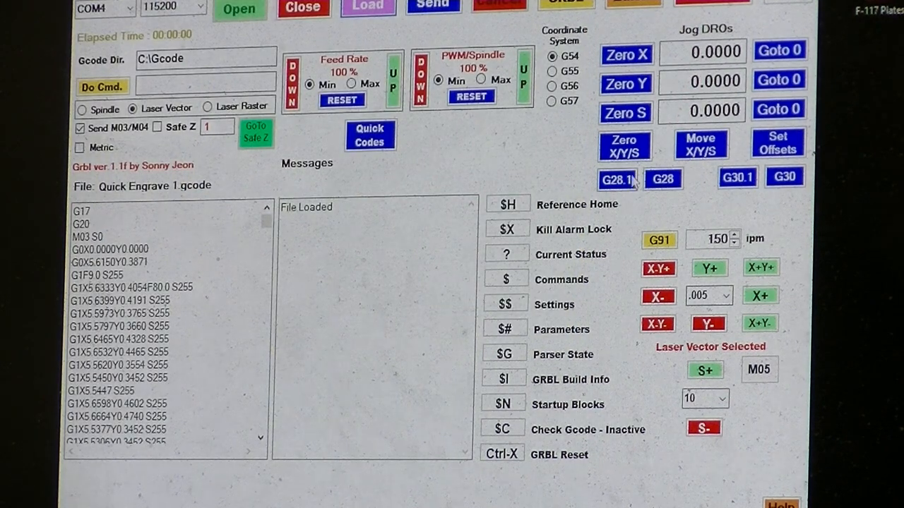
Zero X/Y/S, confirm the G28.1 position reset, and start sending the job
{"action": "left_click", "coordinate": [624, 145]}
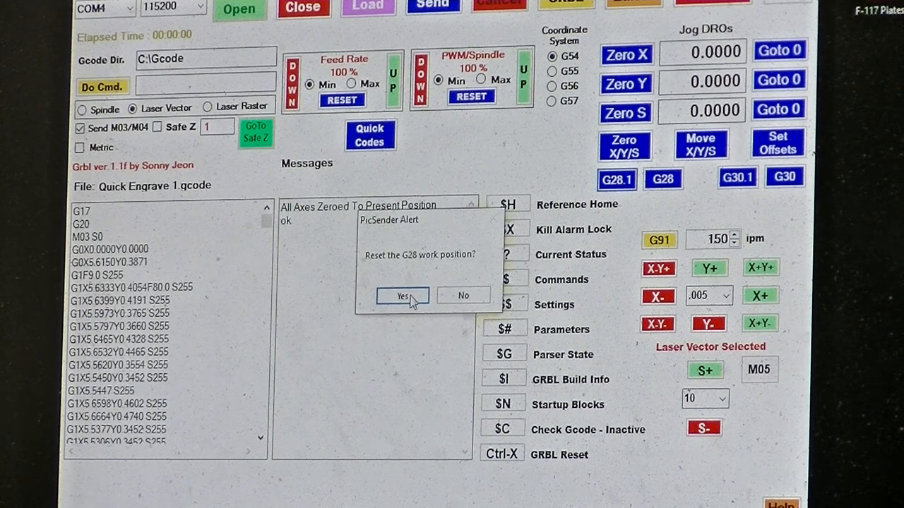
{"action": "left_click", "coordinate": [403, 295]}
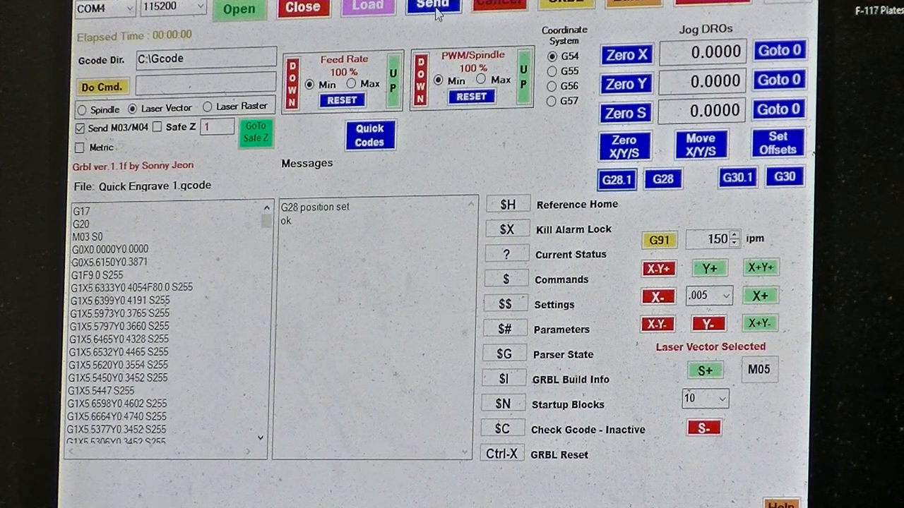
{"action": "mouse_move", "coordinate": [434, 6]}
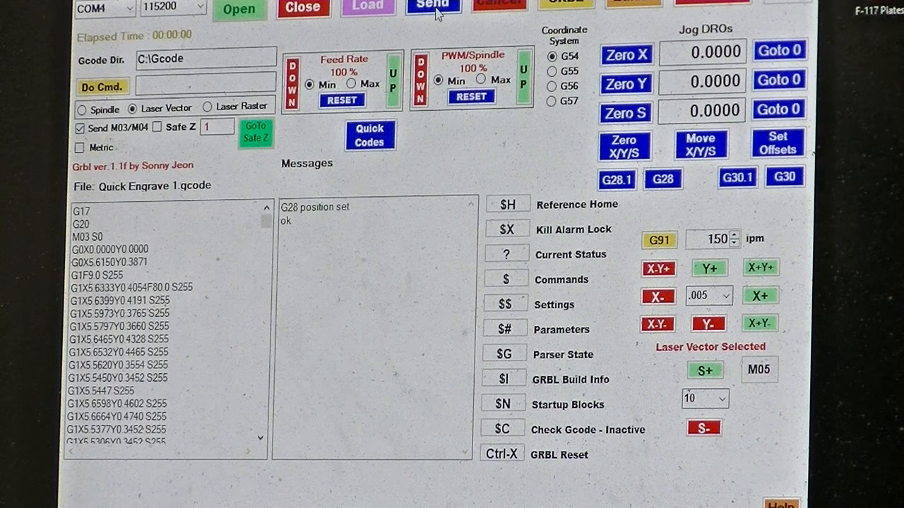
{"action": "left_click", "coordinate": [433, 6]}
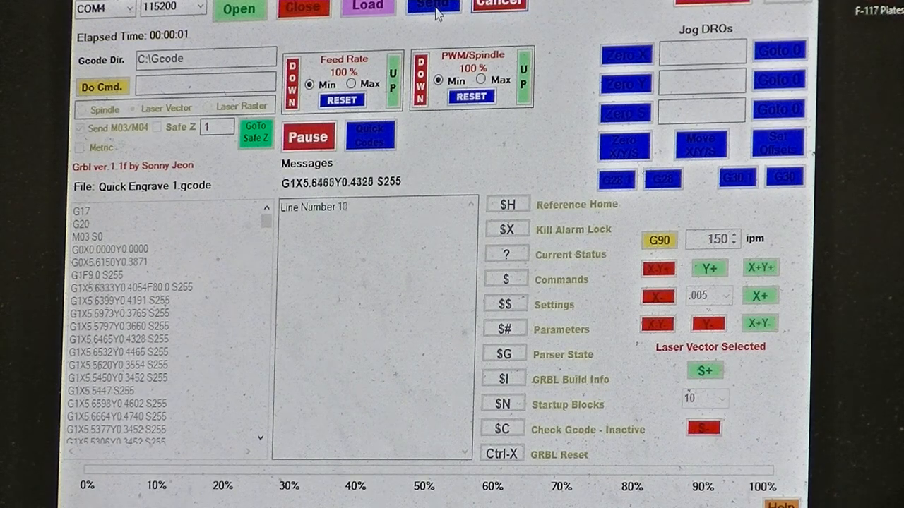